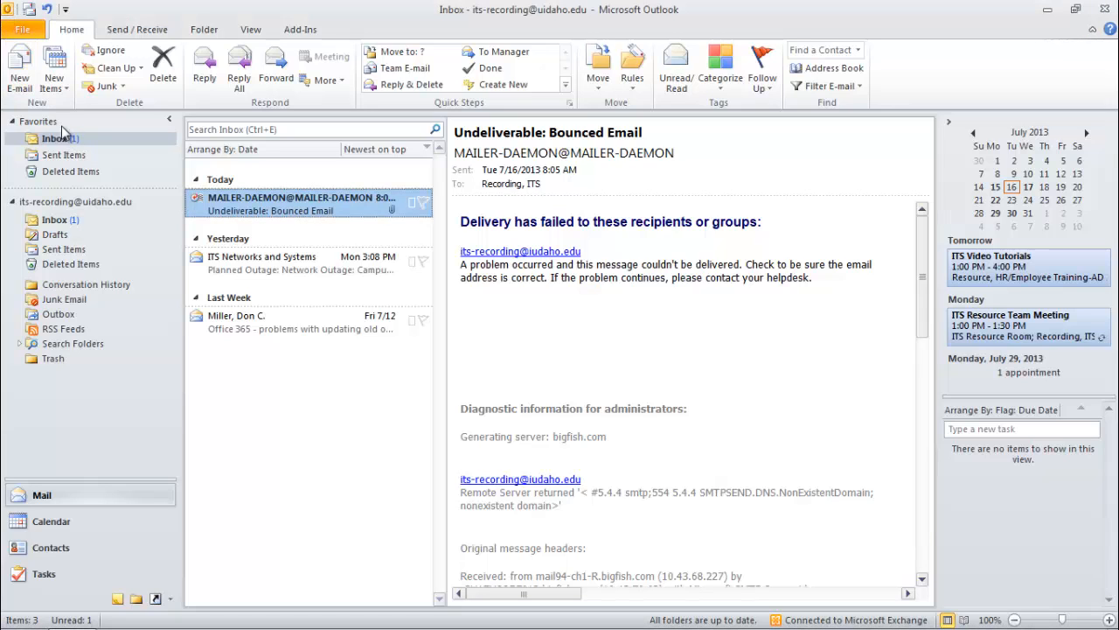
Step: Start a new message, enter 'help' in To and remove the ITS - Help Desk suggestion
{"action": "left_click", "coordinate": [19, 68]}
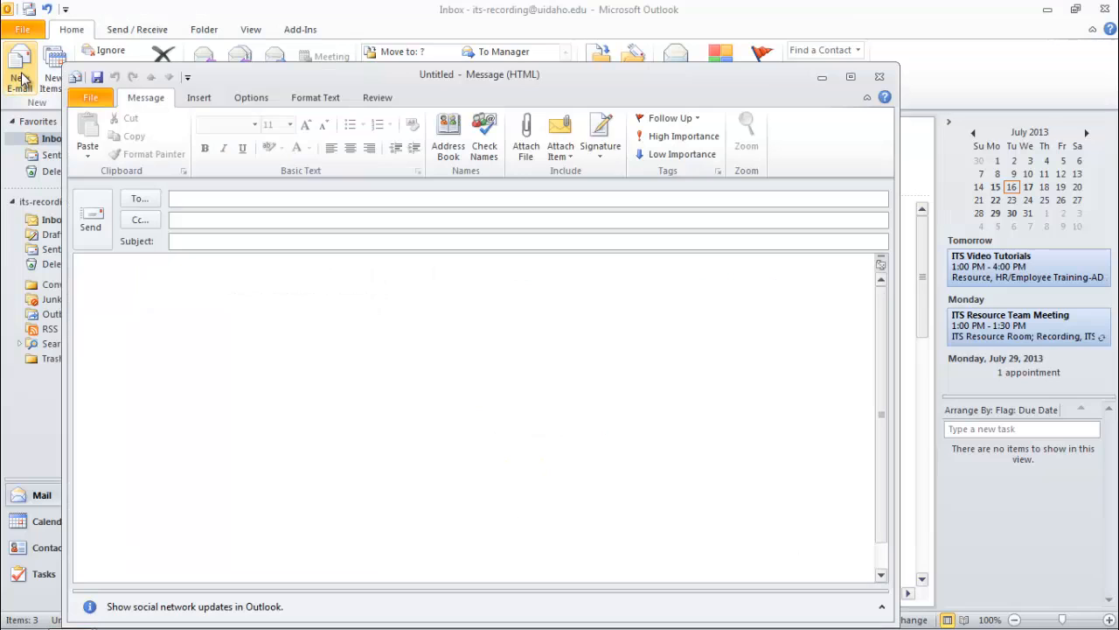
{"action": "type", "text": "help"}
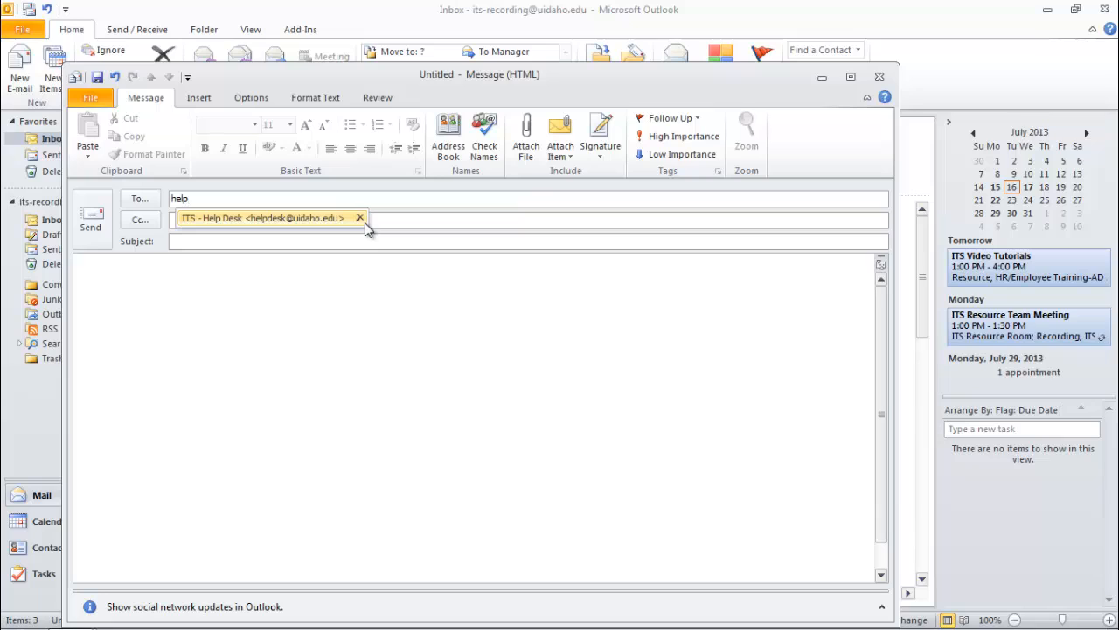
{"action": "mouse_move", "coordinate": [358, 218]}
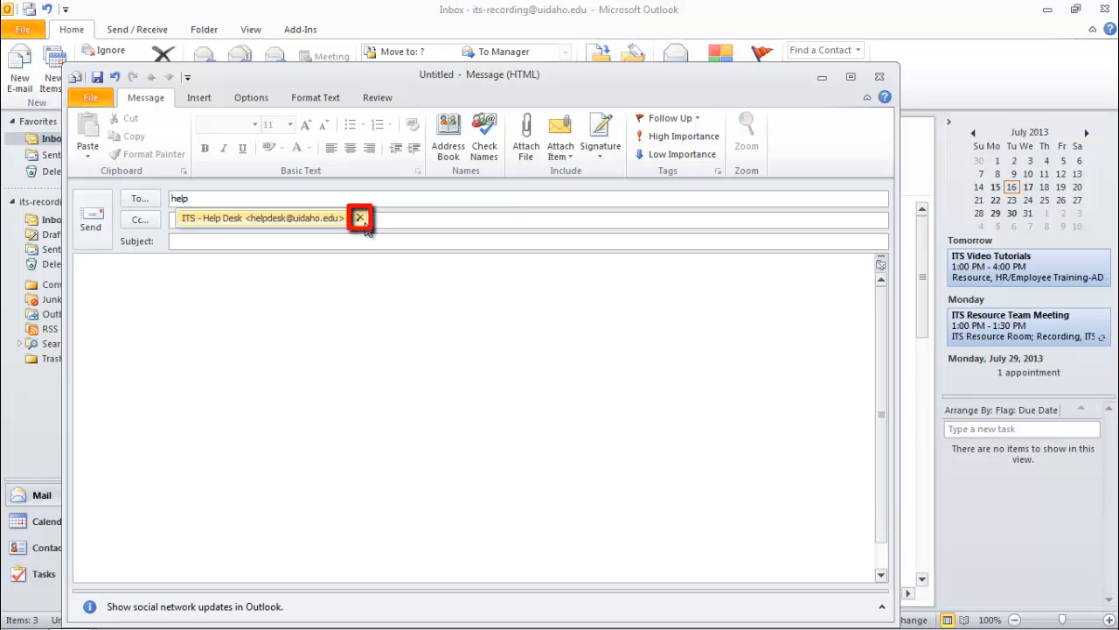
{"action": "left_click", "coordinate": [358, 218]}
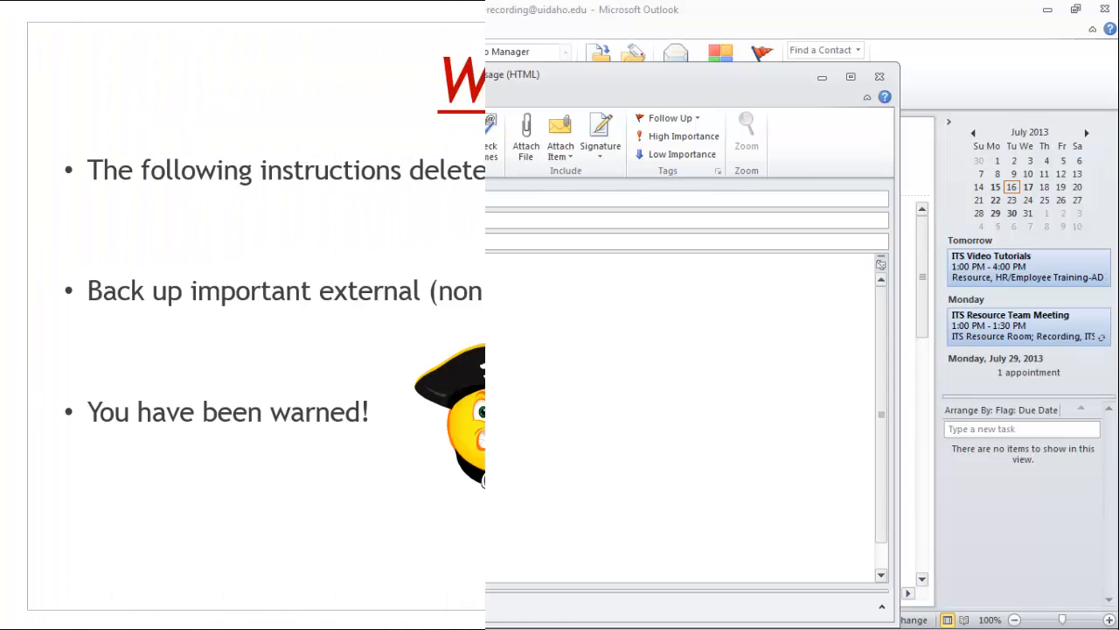
Step: Close the untitled message window without sending it
{"action": "left_click", "coordinate": [880, 76]}
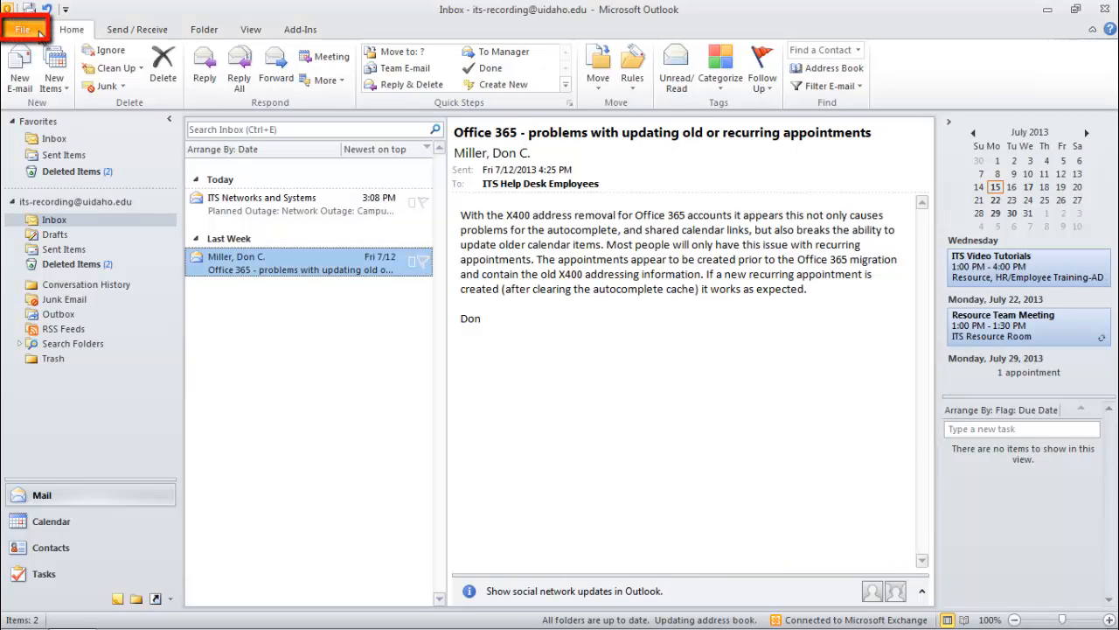
Step: Go to the File account and settings area to reach Outlook Options
{"action": "left_click", "coordinate": [22, 29]}
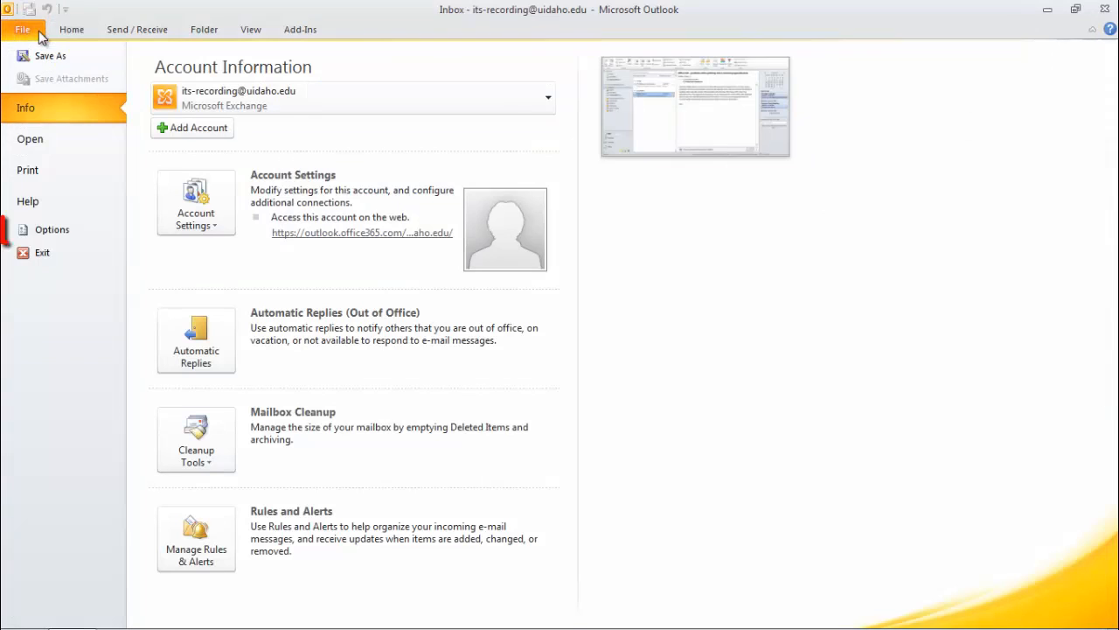
{"action": "mouse_move", "coordinate": [51, 229]}
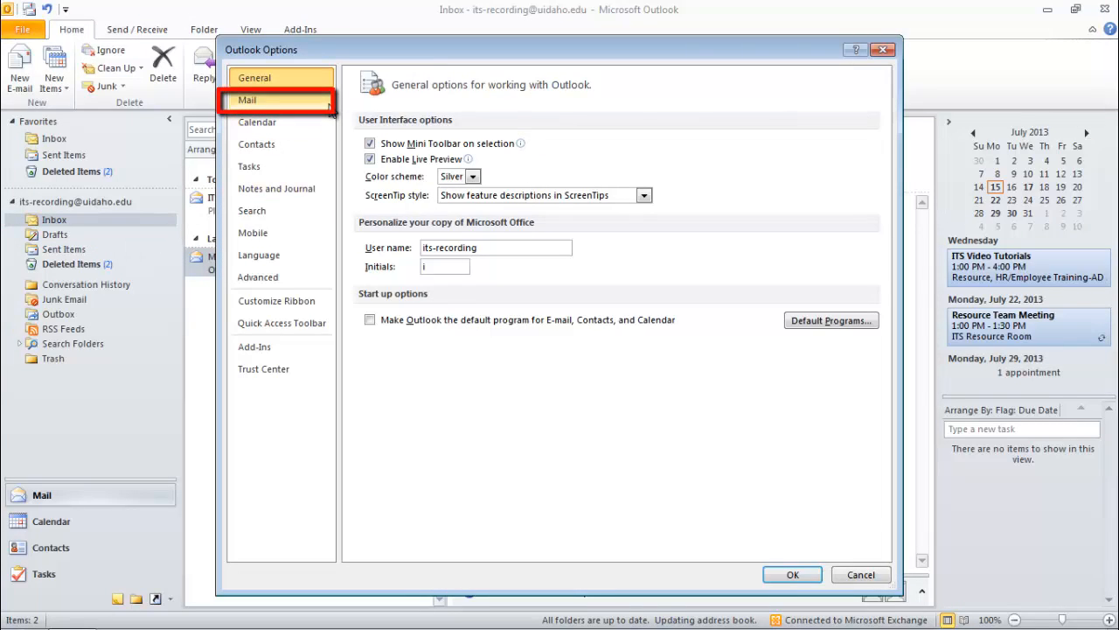
Step: In Mail settings under Send messages, empty the Auto-Complete list and confirm with Yes
{"action": "left_click", "coordinate": [247, 100]}
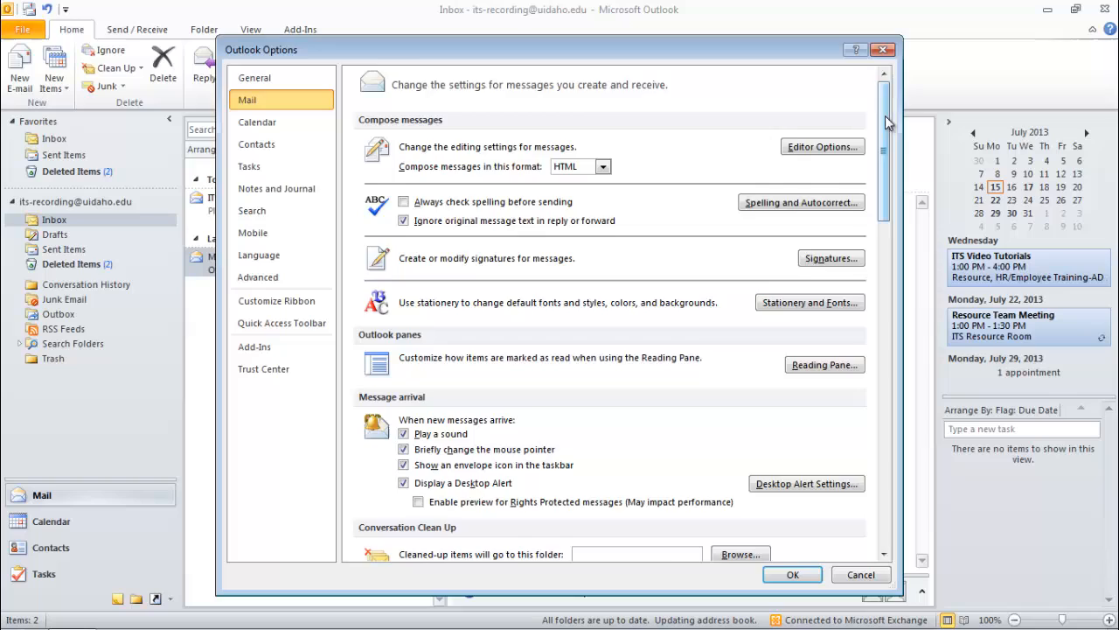
{"action": "scroll", "scroll_direction": "down", "scroll_amount": 3}
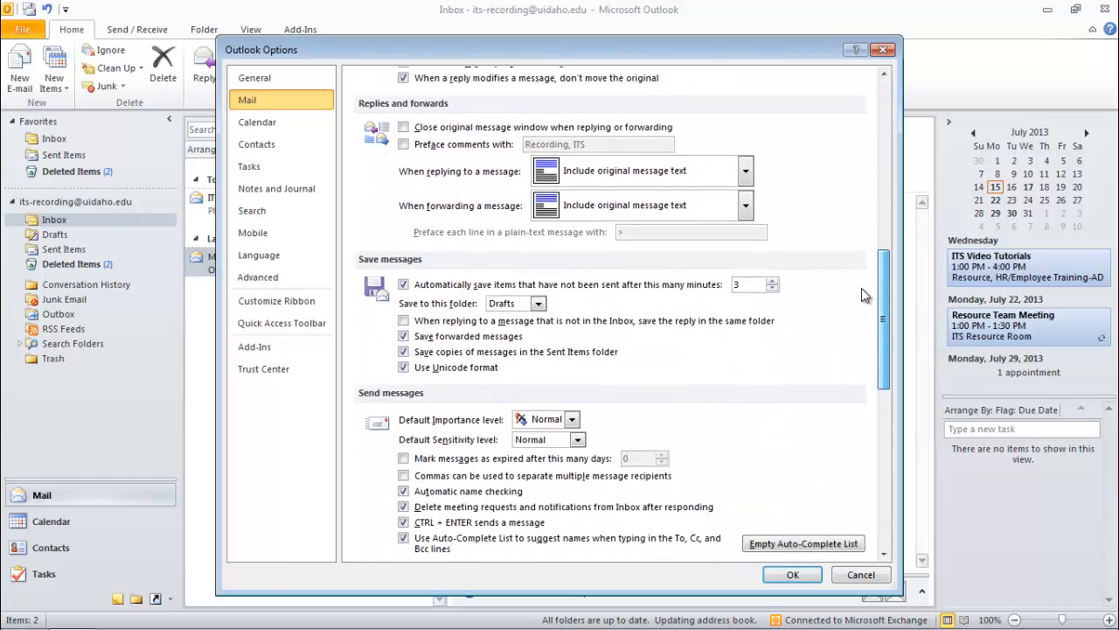
{"action": "scroll", "scroll_direction": "down", "scroll_amount": 3}
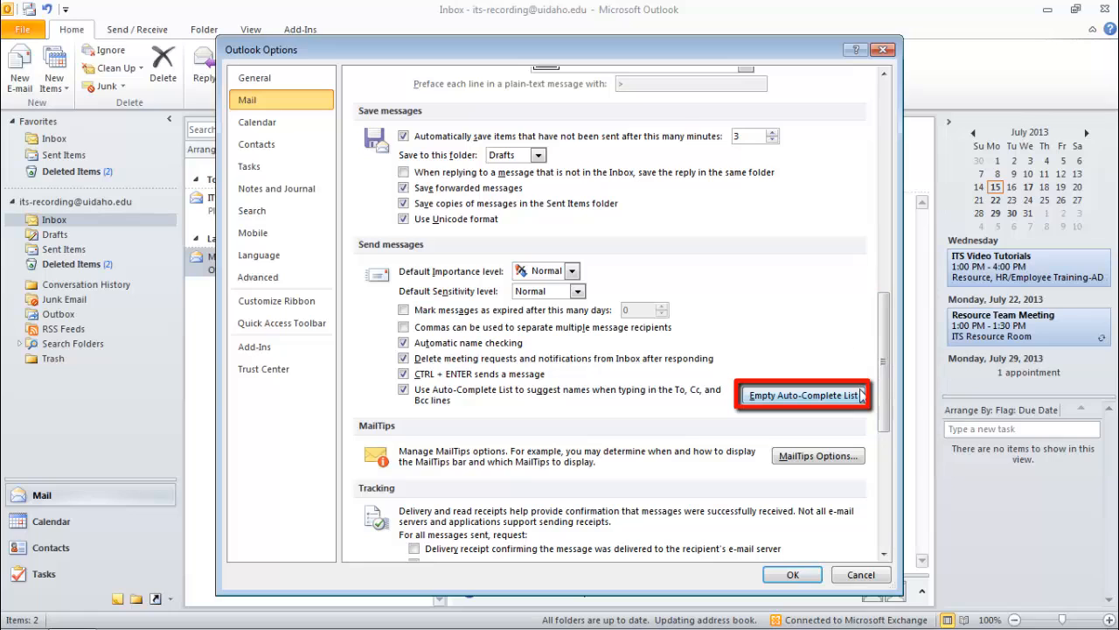
{"action": "left_click", "coordinate": [801, 395]}
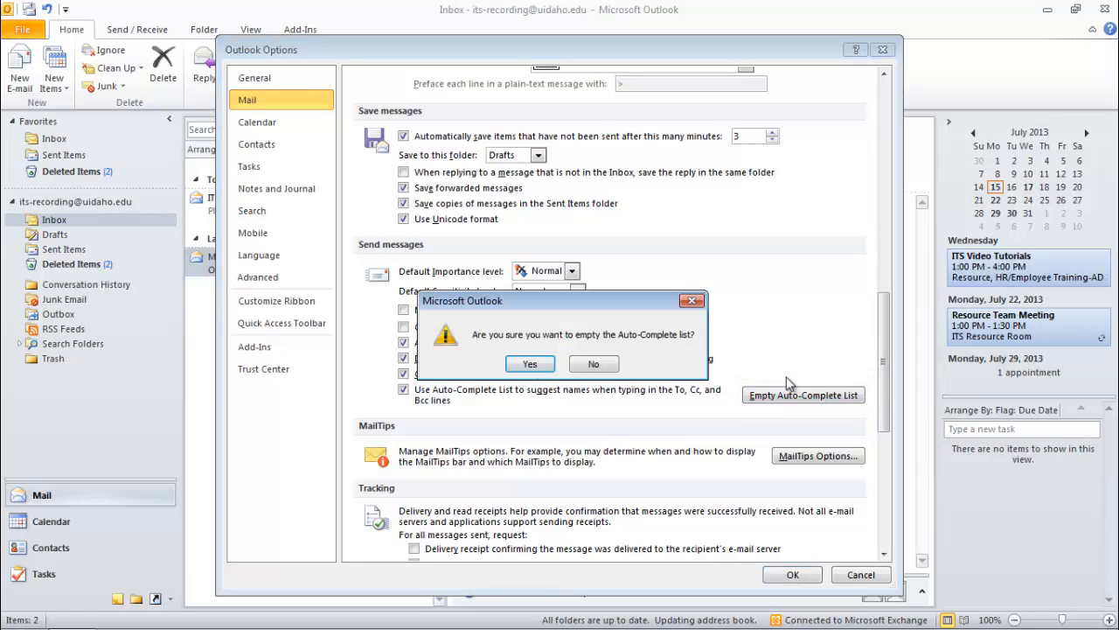
{"action": "mouse_move", "coordinate": [529, 364]}
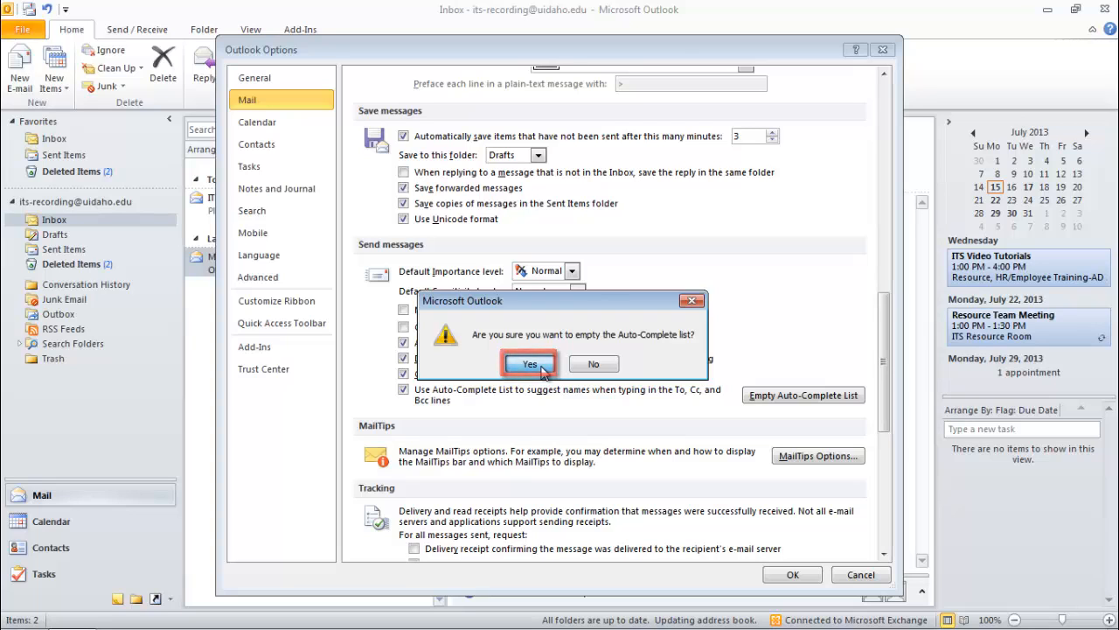
{"action": "left_click", "coordinate": [528, 364]}
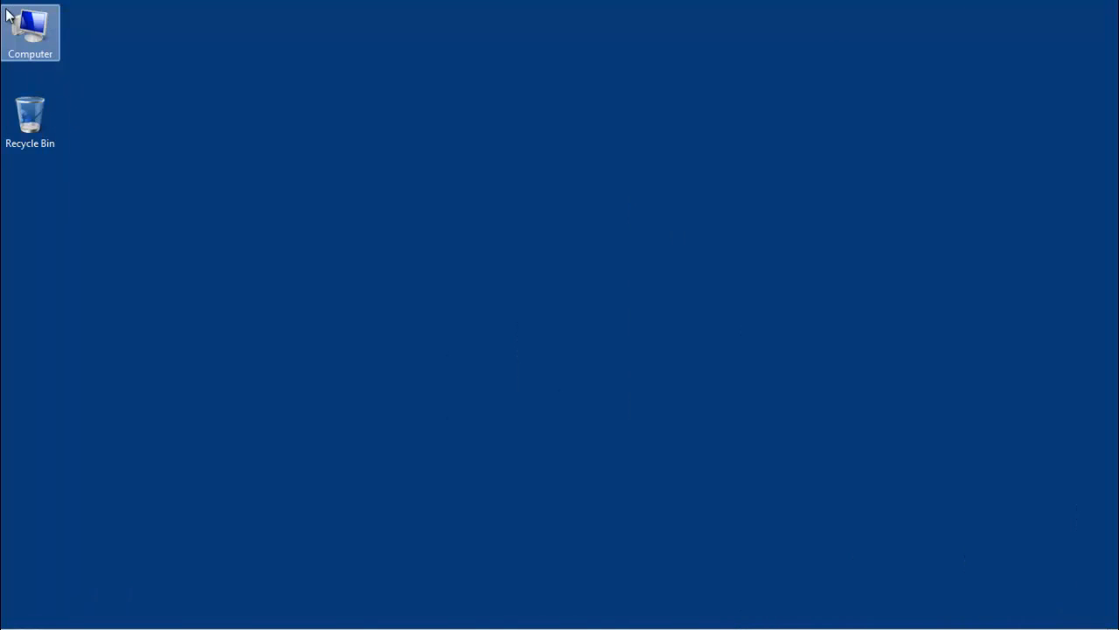
Step: Search %appdata% from Start to bring up the Roaming folder
{"action": "left_click", "coordinate": [18, 610]}
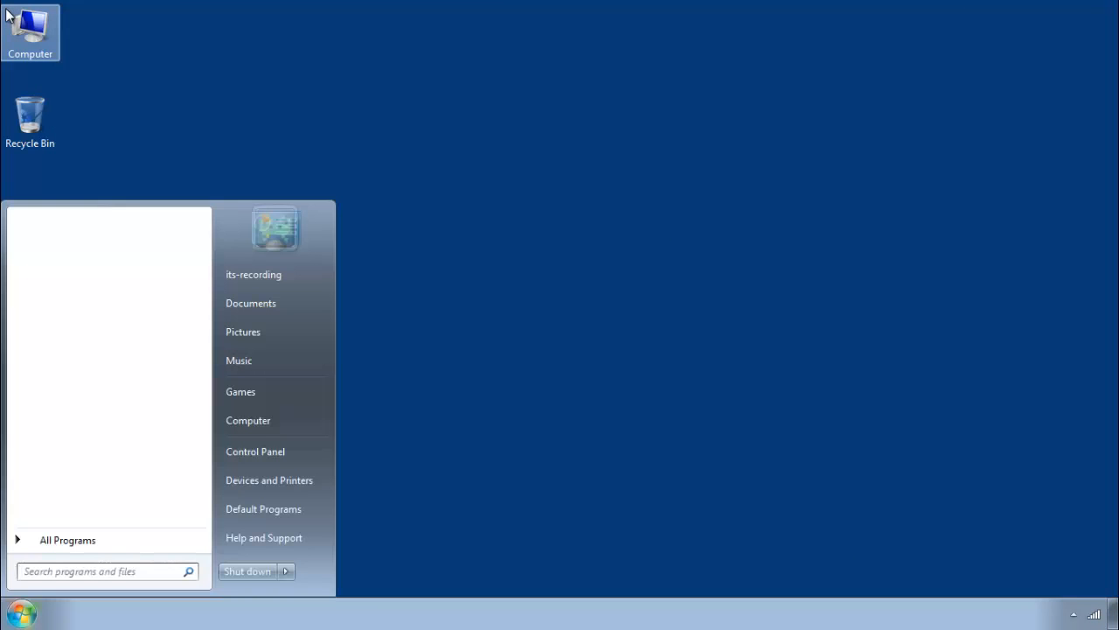
{"action": "type", "text": "%"}
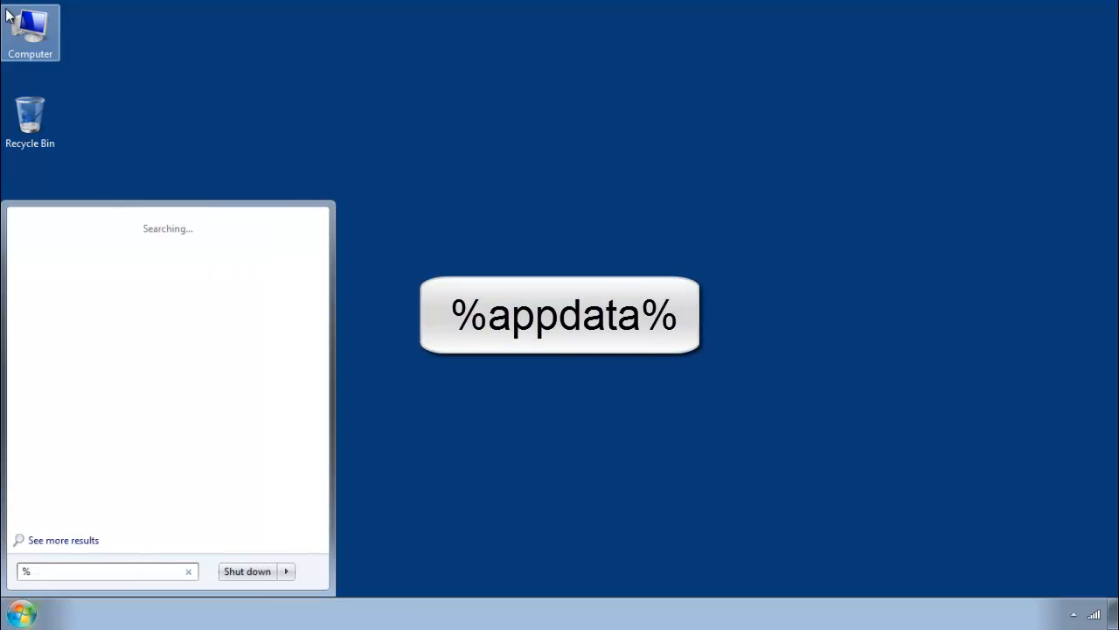
{"action": "type", "text": "appdata"}
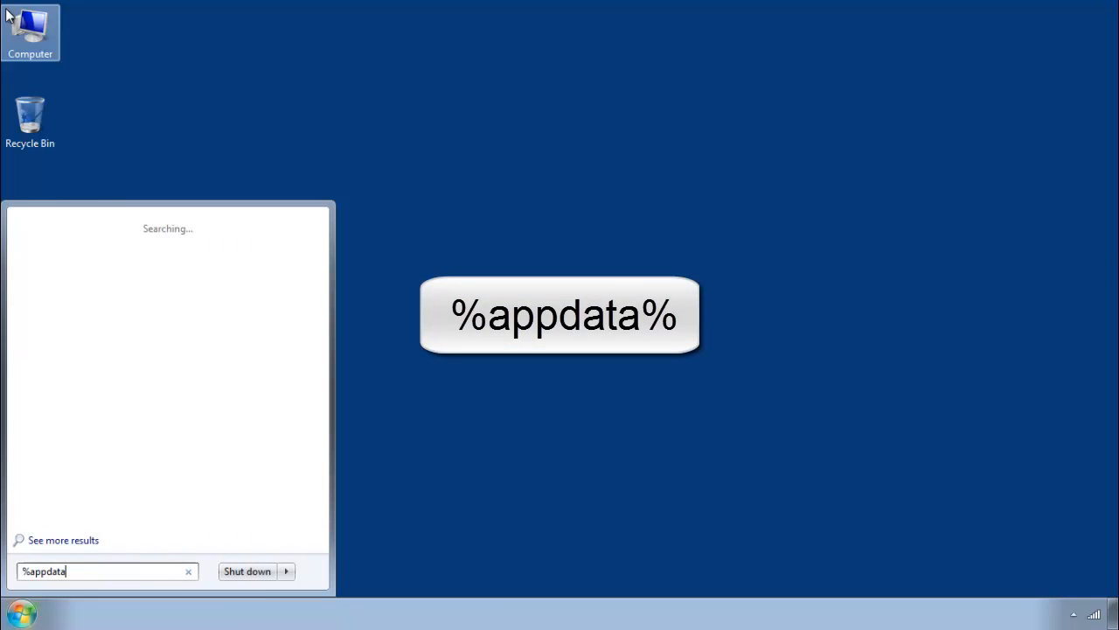
{"action": "type", "text": "%"}
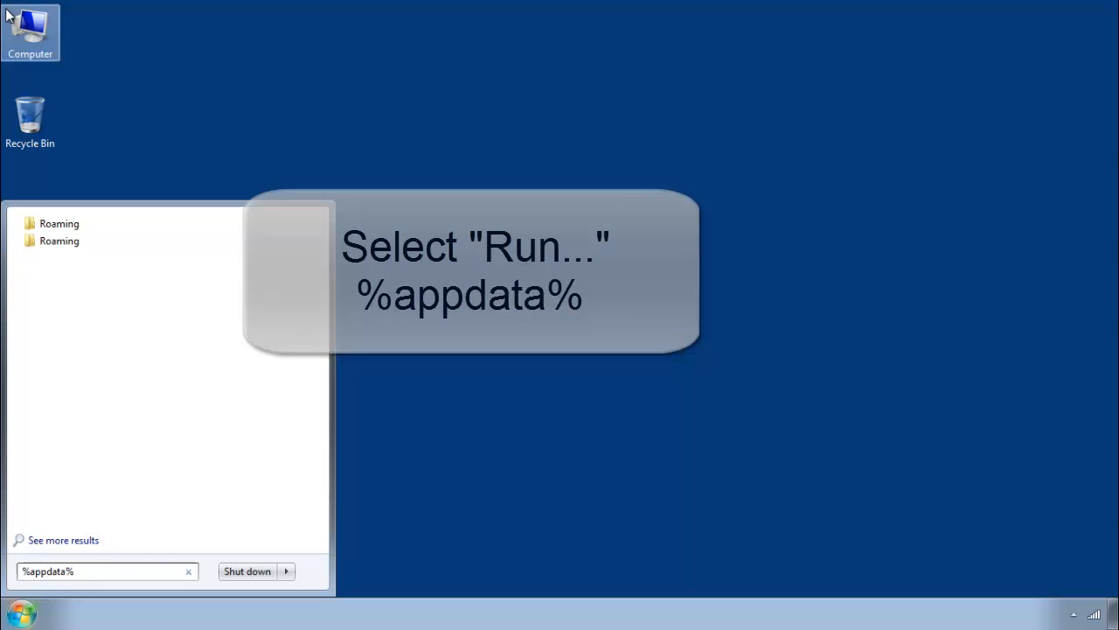
{"action": "key", "text": "Return"}
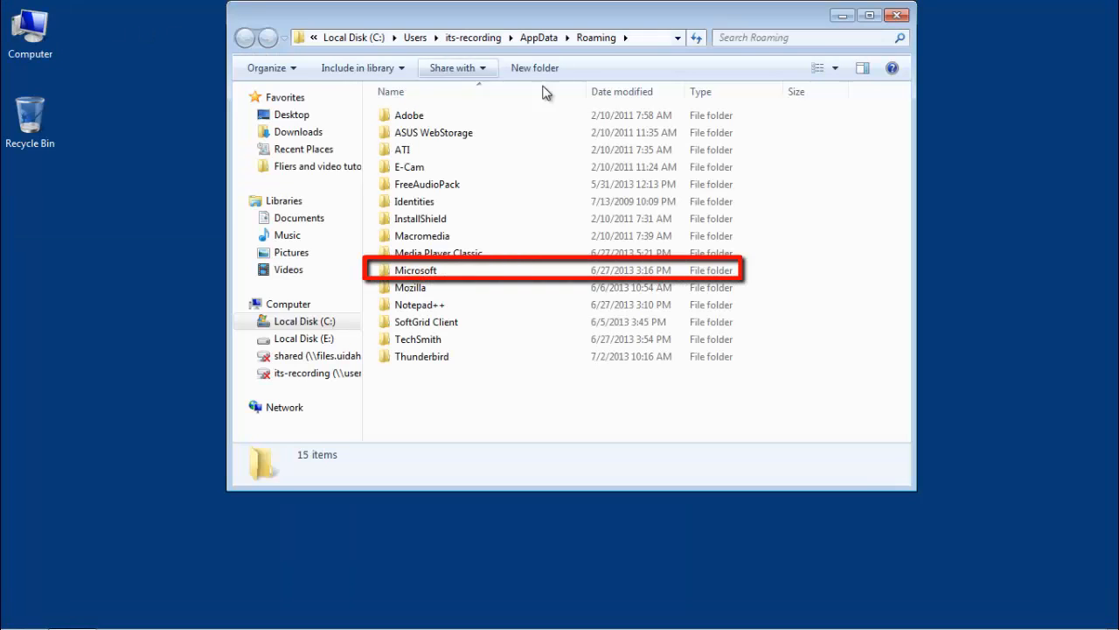
Step: Navigate into Microsoft\Outlook and select the Outlook Office Data File
{"action": "double_click", "coordinate": [415, 269]}
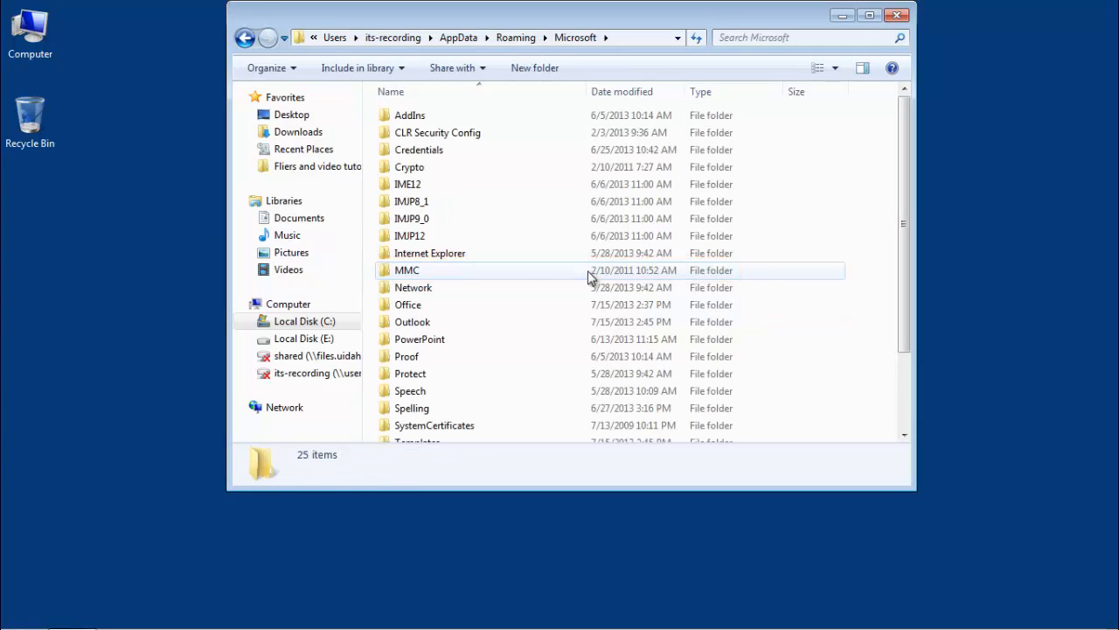
{"action": "left_click", "coordinate": [412, 322]}
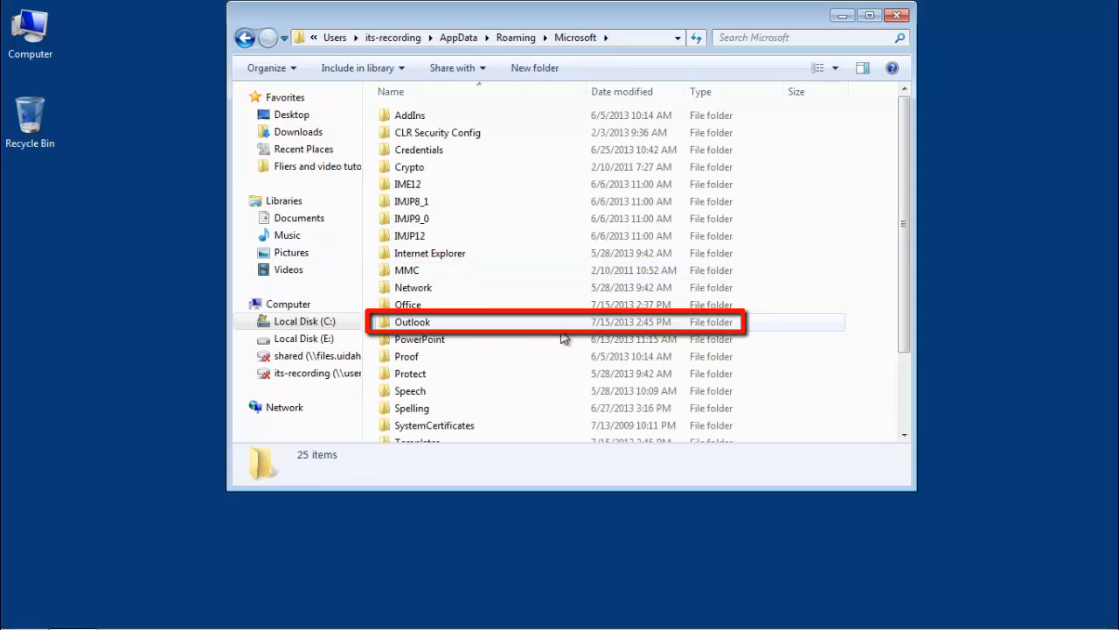
{"action": "double_click", "coordinate": [412, 322]}
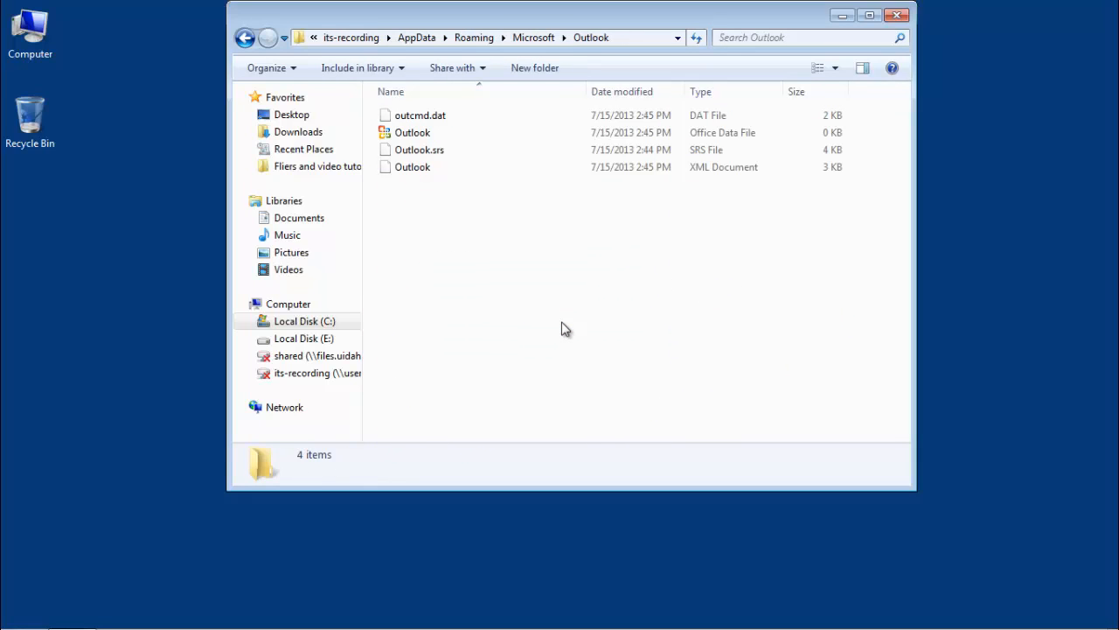
{"action": "left_click", "coordinate": [412, 132]}
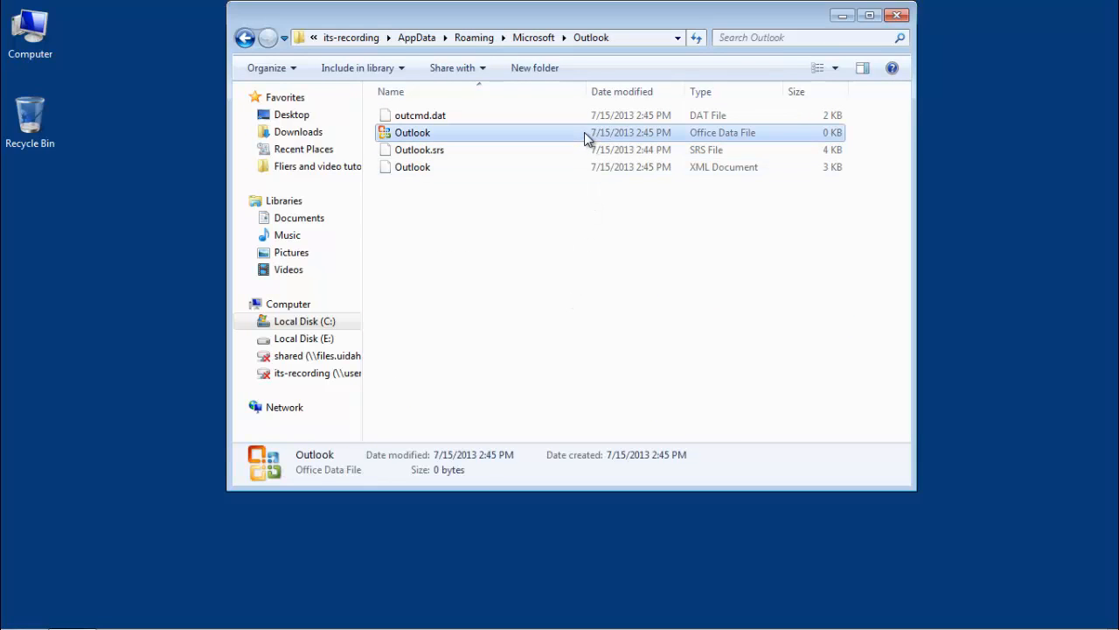
{"action": "left_click", "coordinate": [412, 132]}
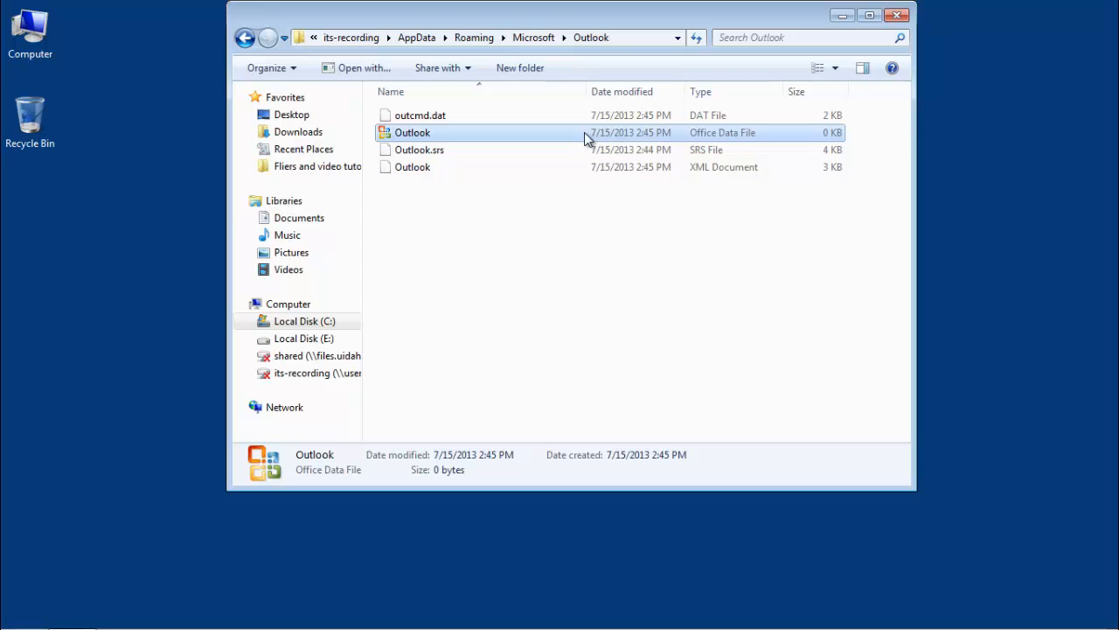
Step: Check the Outlook data file's properties, then delete it from the folder
{"action": "right_click", "coordinate": [412, 132]}
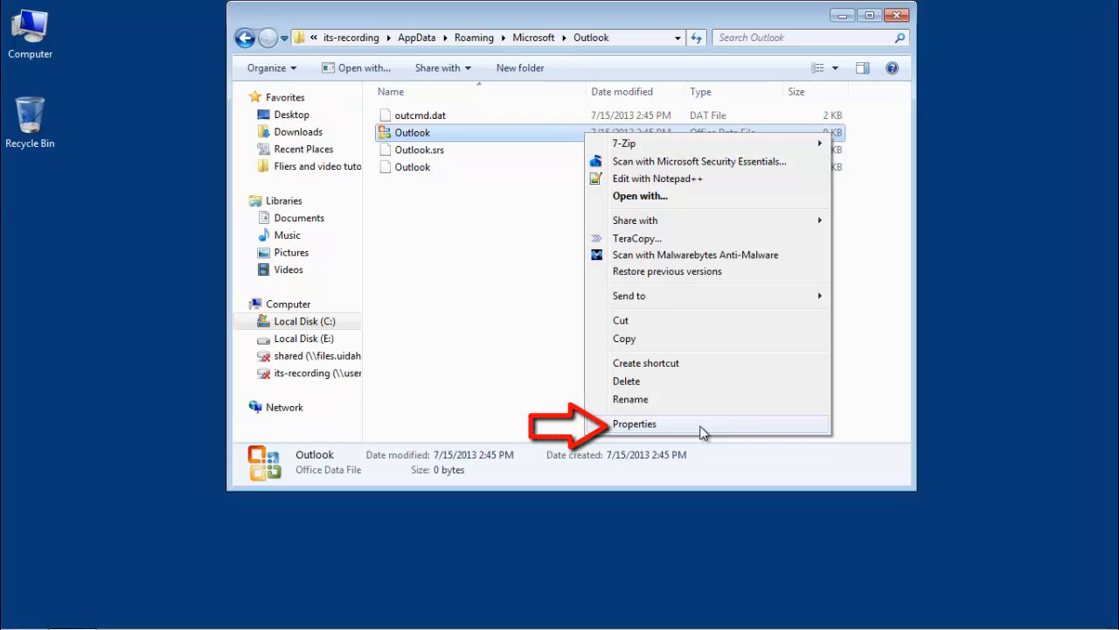
{"action": "left_click", "coordinate": [634, 423]}
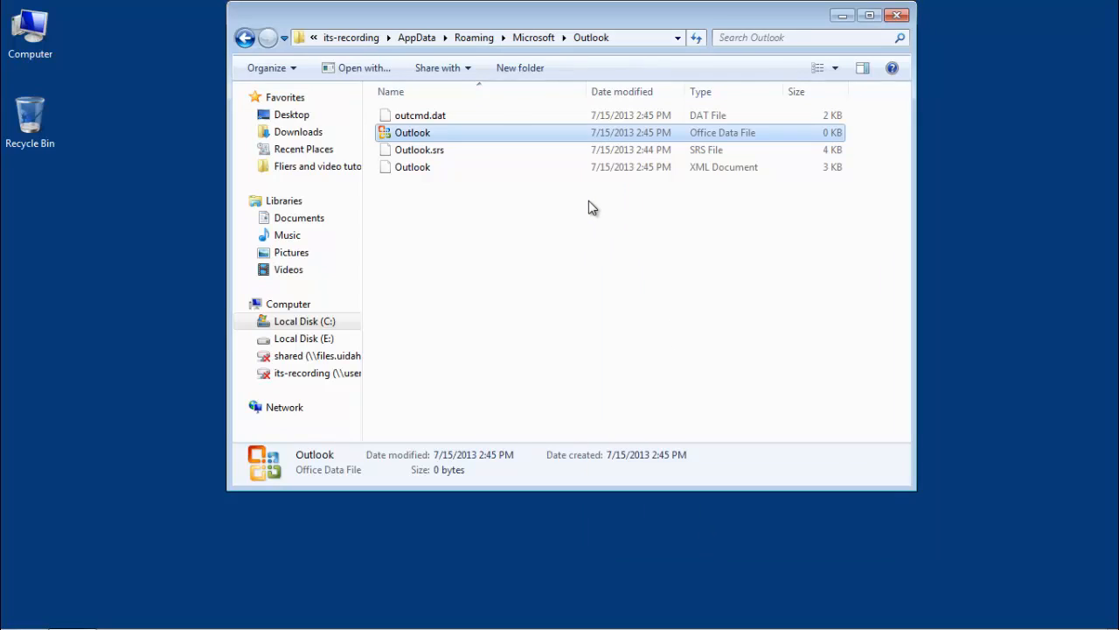
{"action": "key", "text": "Delete"}
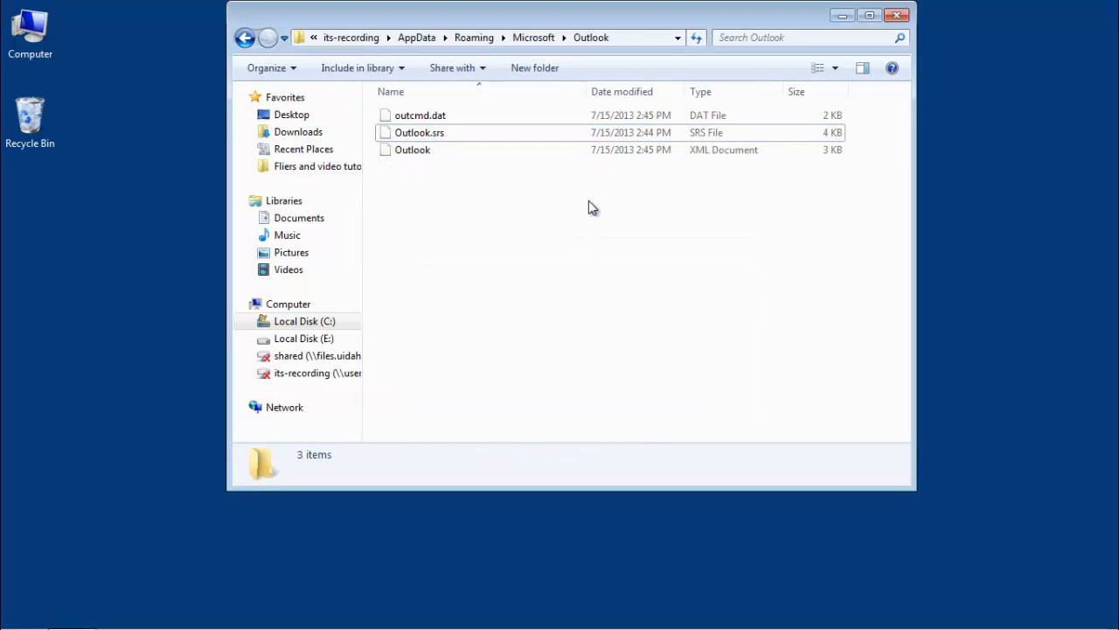